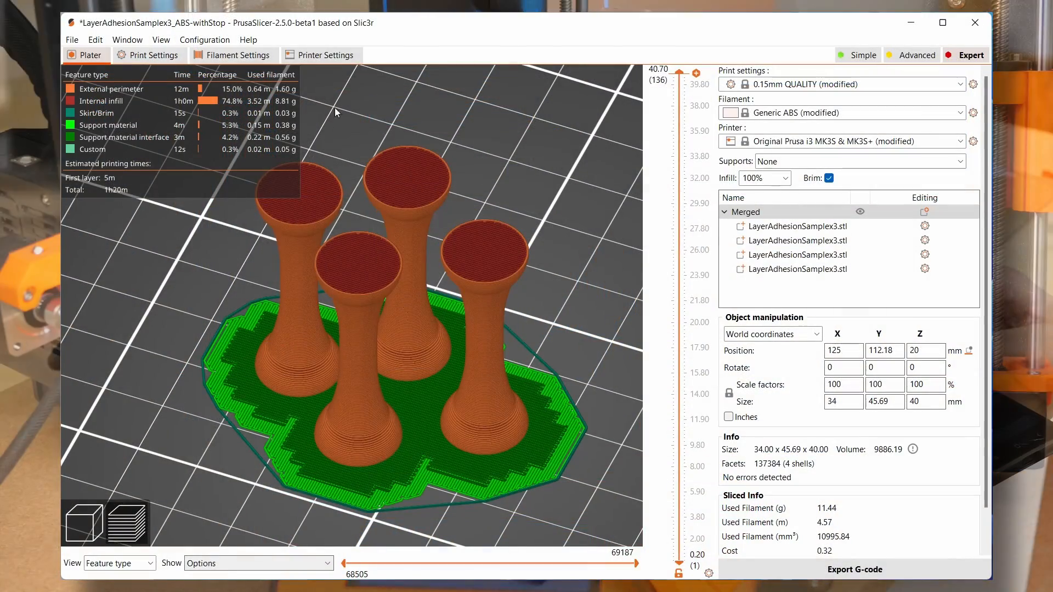
# Step: Show the printer profile's Custom G-code section with start, end and layer-change code
pyautogui.click(320, 54)
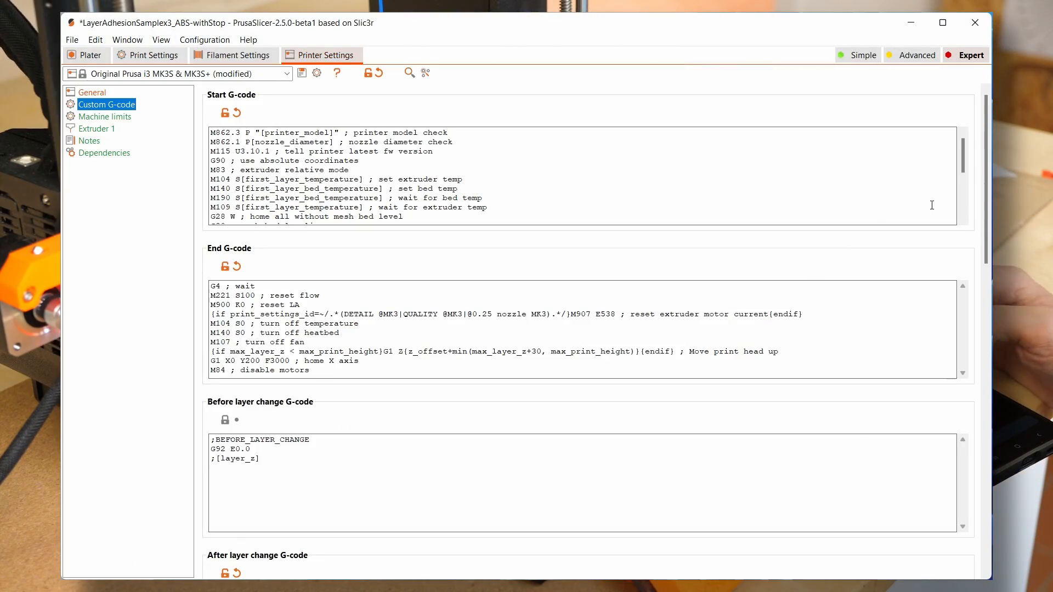
pyautogui.scroll(-3)
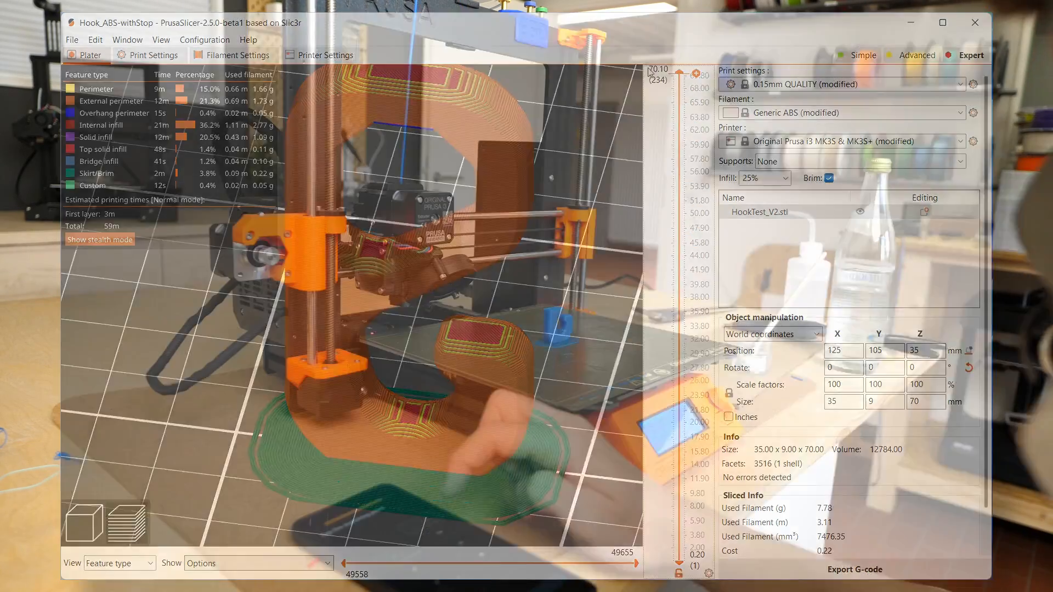
# Step: Switch away from the sliced Hook_ABS-withStop preview to the Printables window
pyautogui.press('alt+tab')
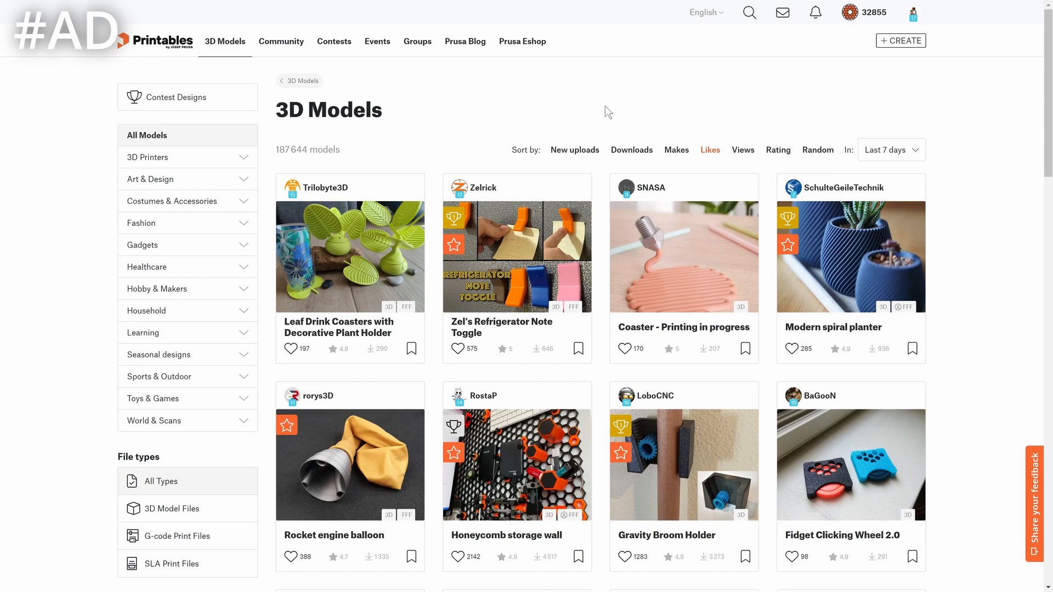